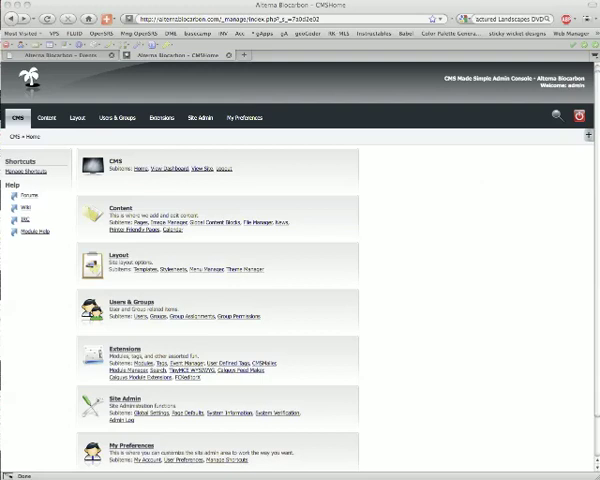
mouse_move(240, 157)
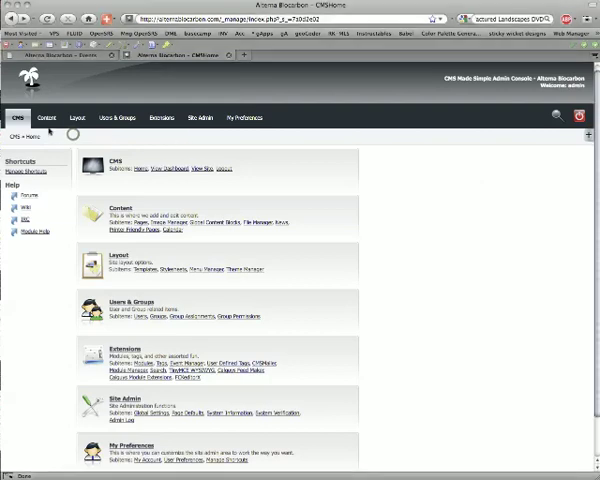
Open the Calendar module to list existing events.
click(48, 117)
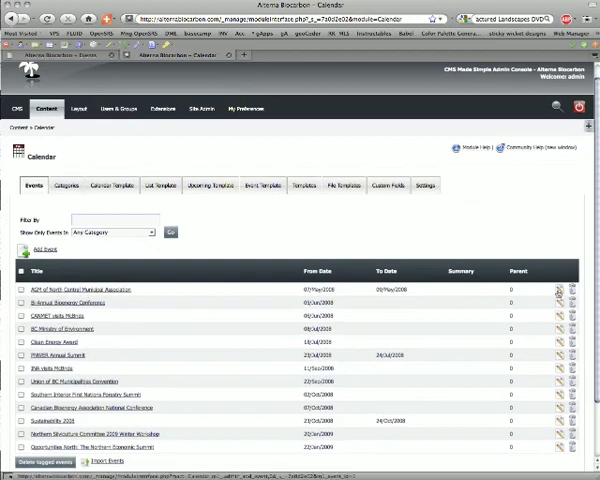
mouse_move(557, 291)
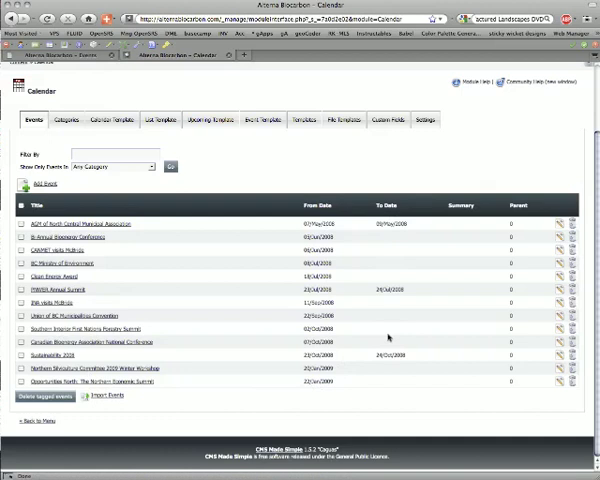
mouse_move(390, 335)
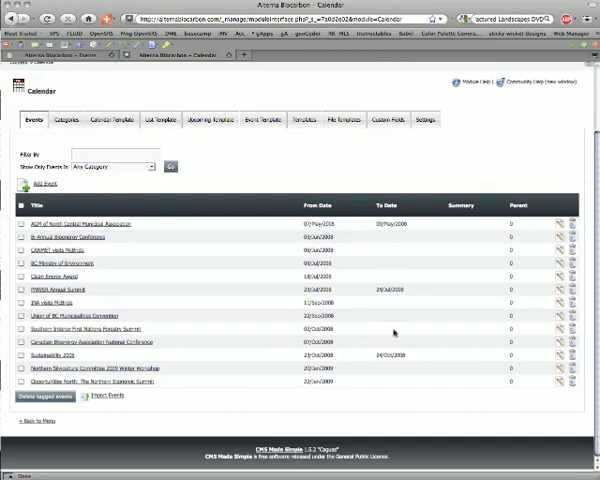
mouse_move(394, 334)
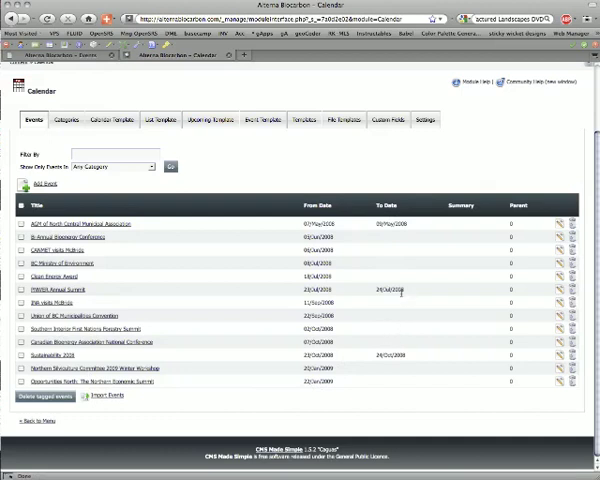
mouse_move(240, 243)
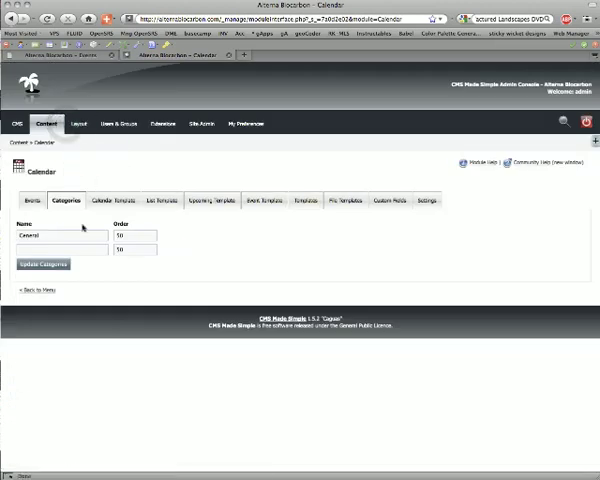
click(60, 250)
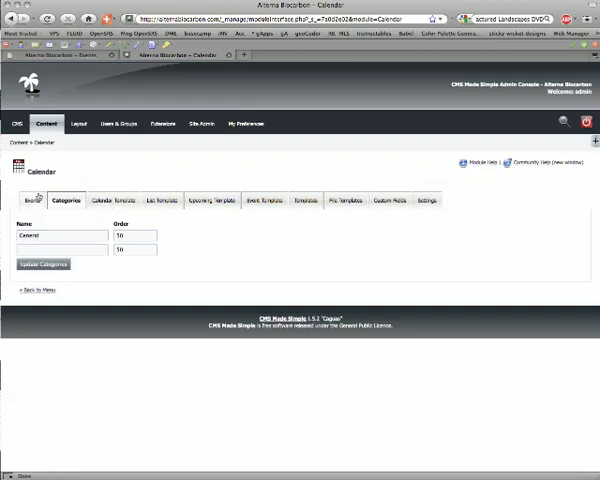
Open the AGM of North Central Municipal Association event, keeping Recurs set to No.
click(34, 190)
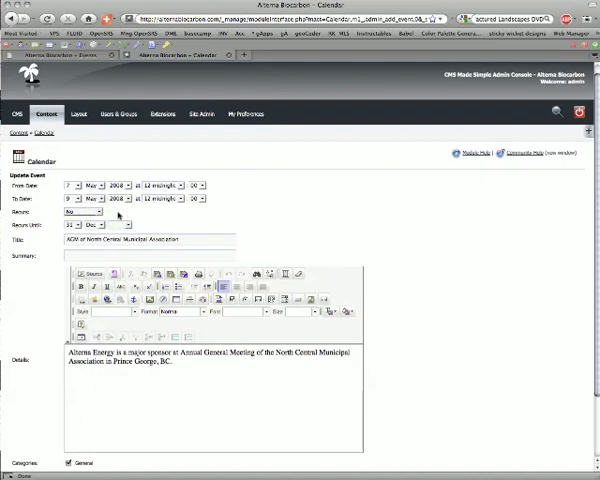
click(85, 211)
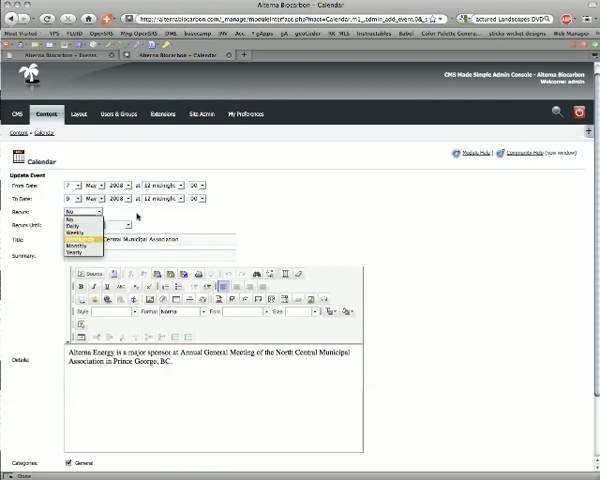
click(85, 223)
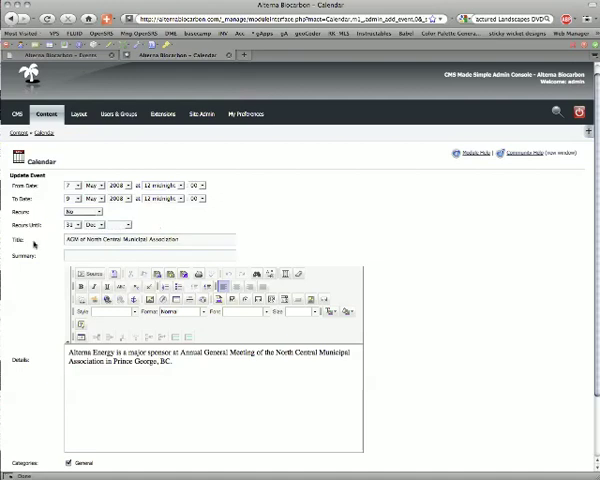
click(150, 256)
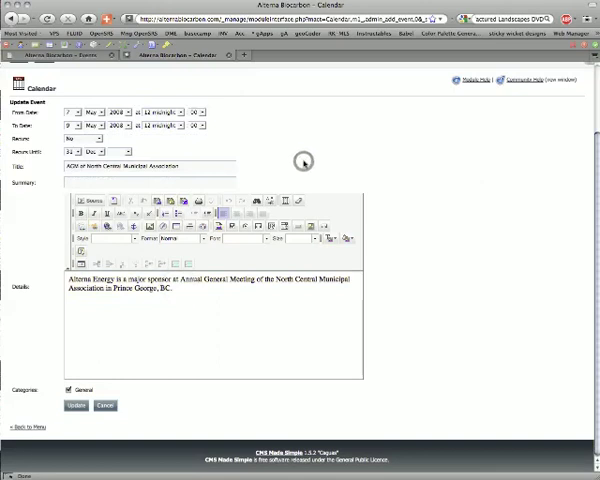
mouse_move(304, 162)
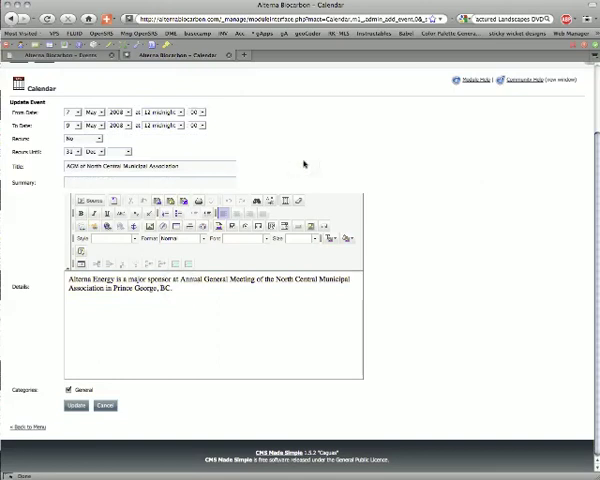
mouse_move(417, 187)
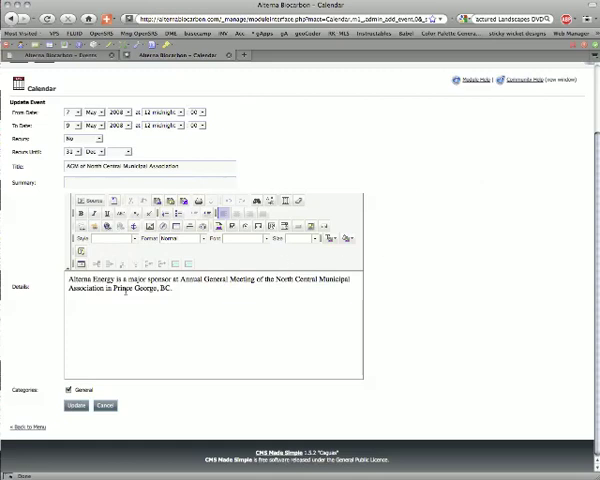
Select 'Annual General Meeting' in the event details text.
double_click(121, 291)
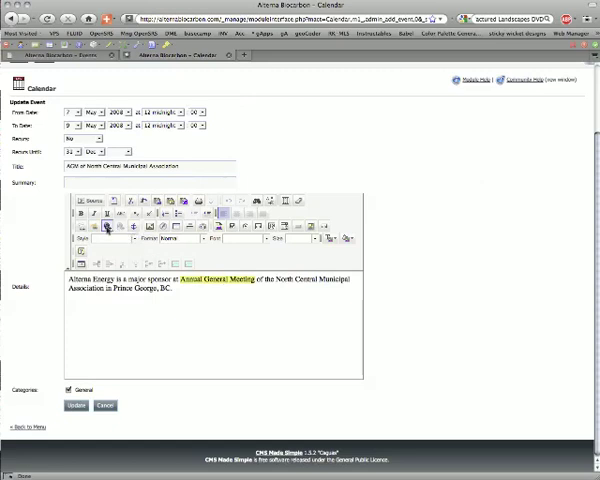
Link the selected words to the uploaded file, targeting New Window (_blank).
click(106, 228)
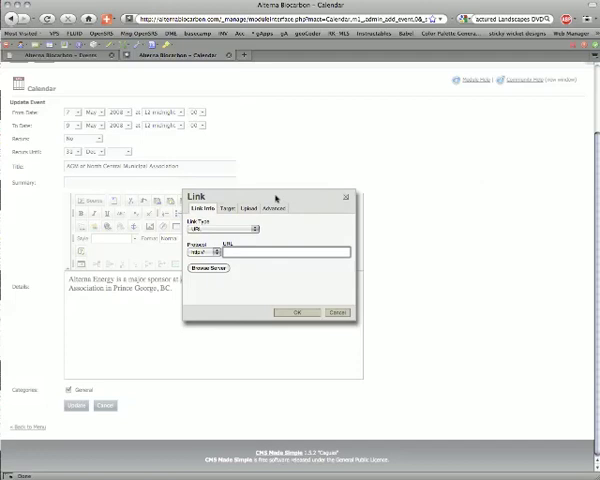
mouse_move(278, 198)
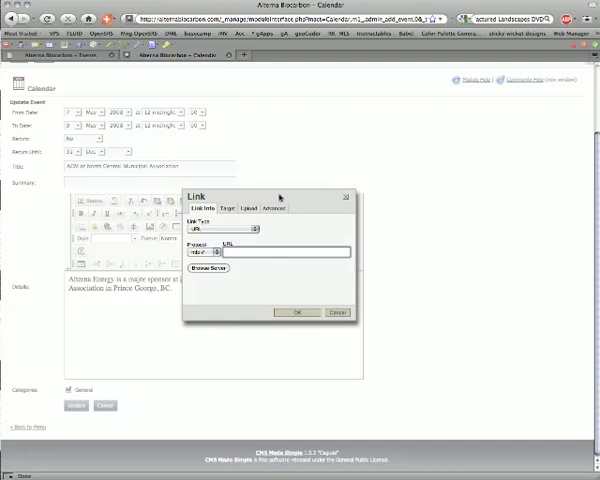
mouse_move(300, 228)
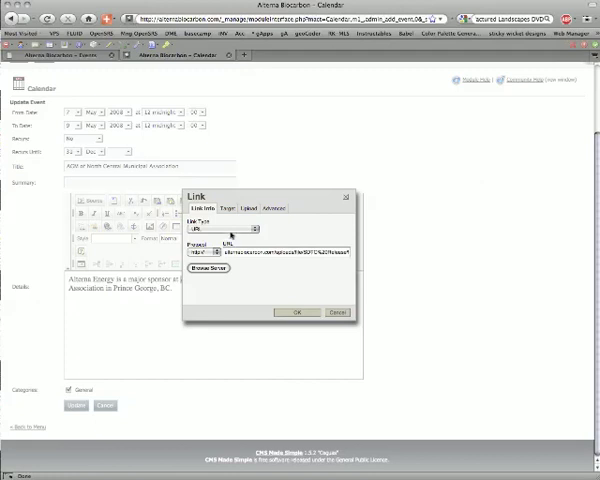
mouse_move(200, 233)
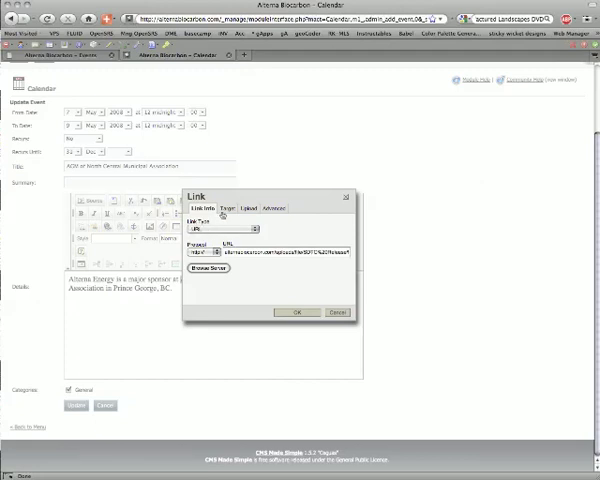
click(225, 208)
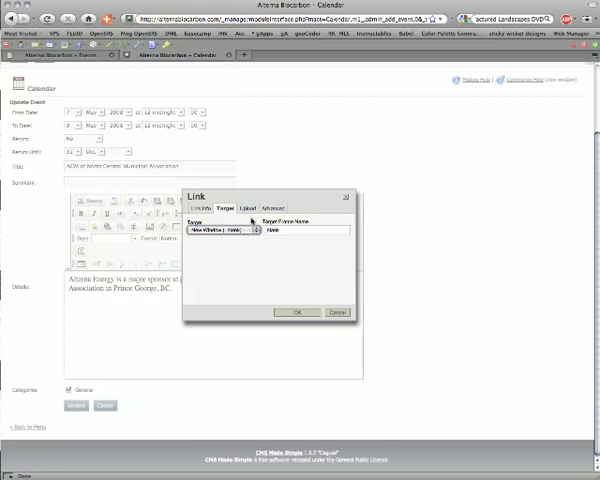
click(199, 208)
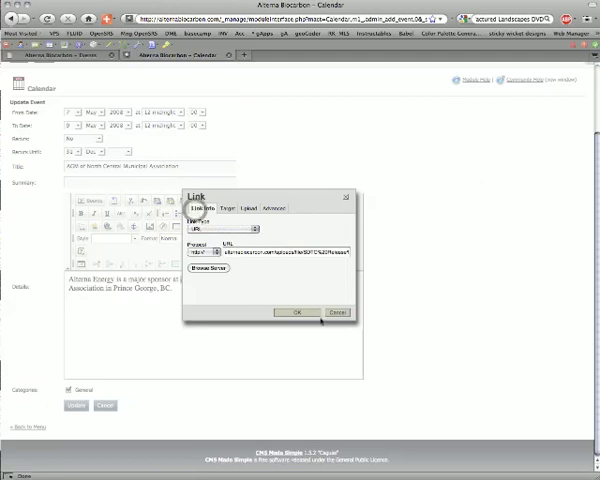
click(288, 312)
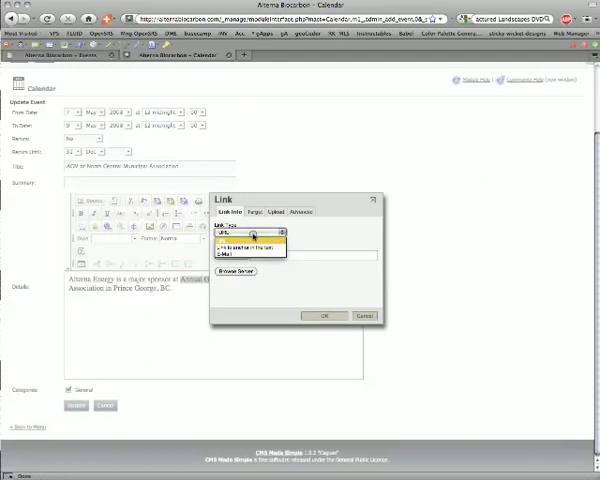
click(248, 234)
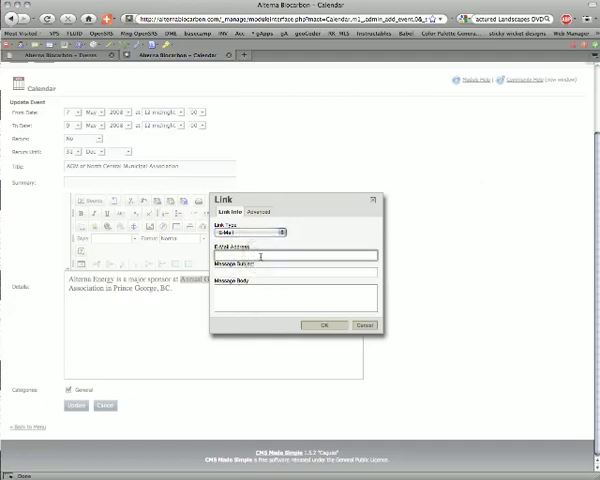
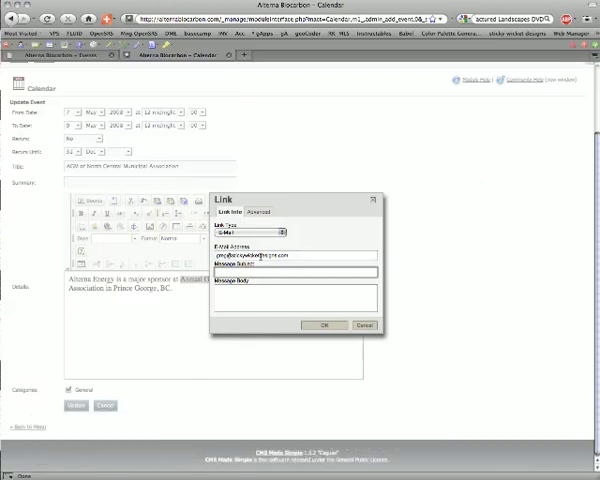
text(nice vv)
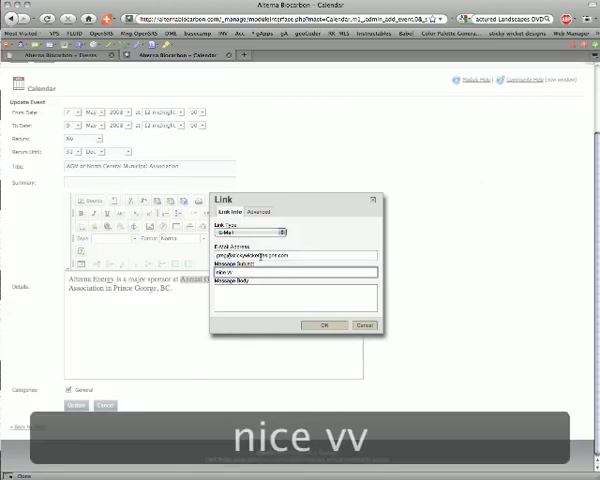
text(ideo)
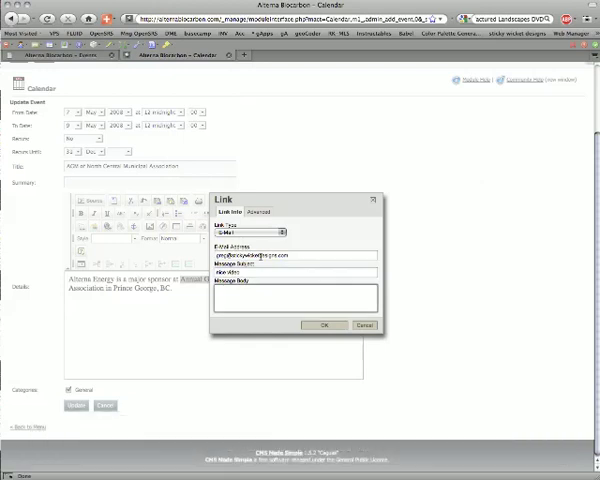
text(when is you're)
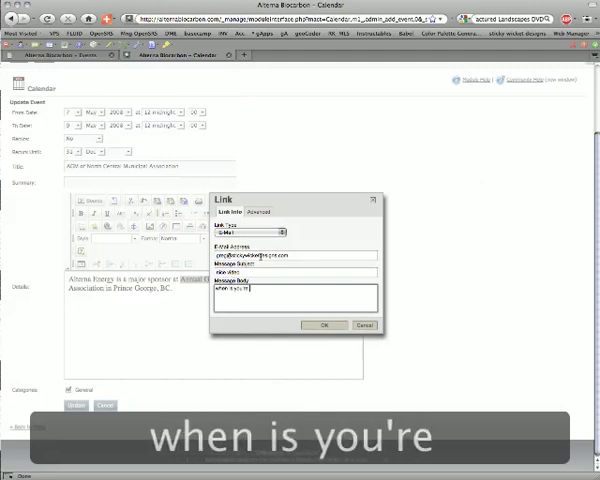
text(next batch due for)
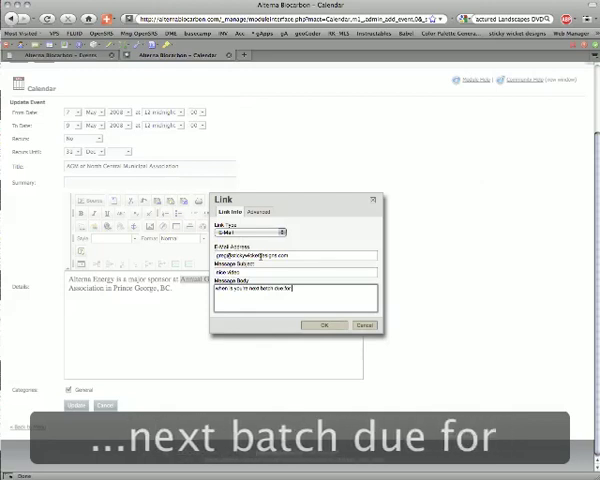
text(publishing?)
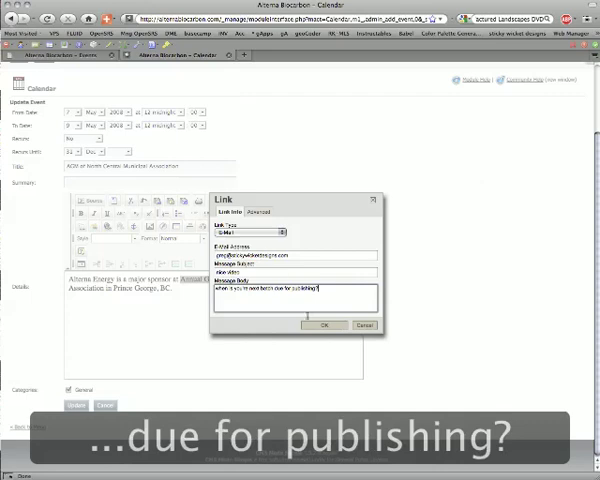
click(326, 324)
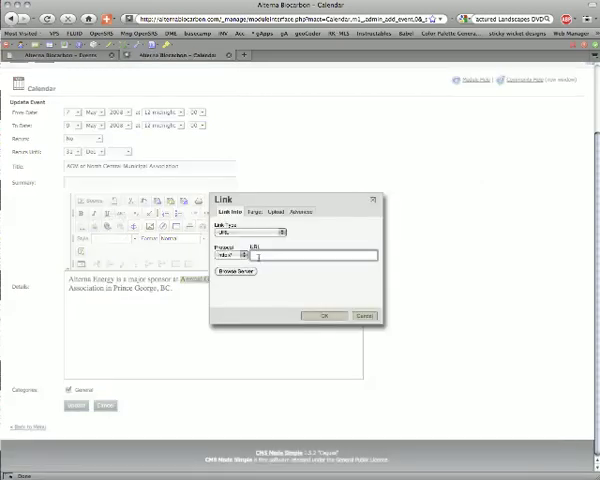
text(www.city.pg.bc.ca)
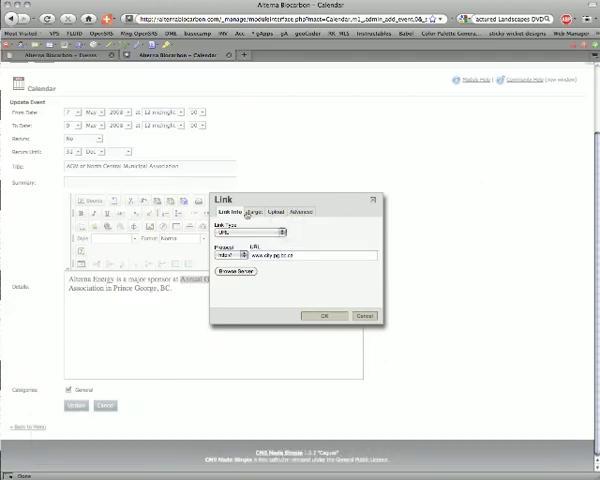
click(258, 211)
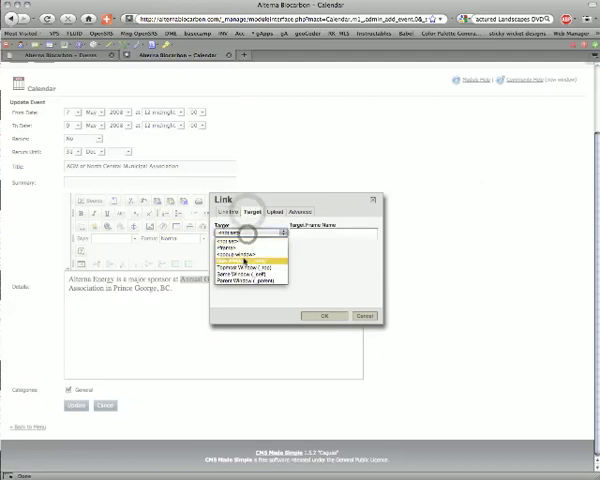
click(324, 315)
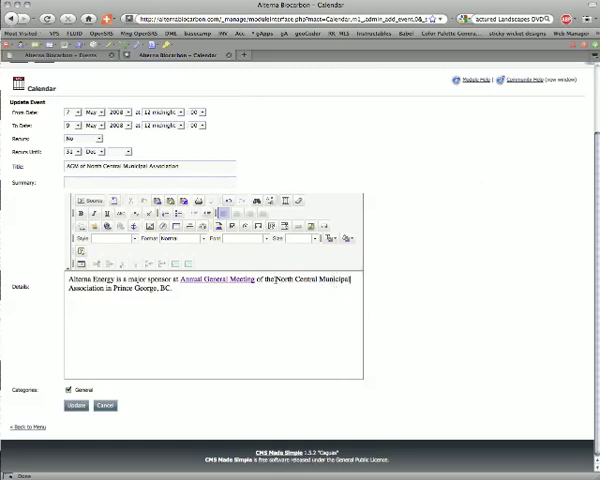
mouse_move(227, 329)
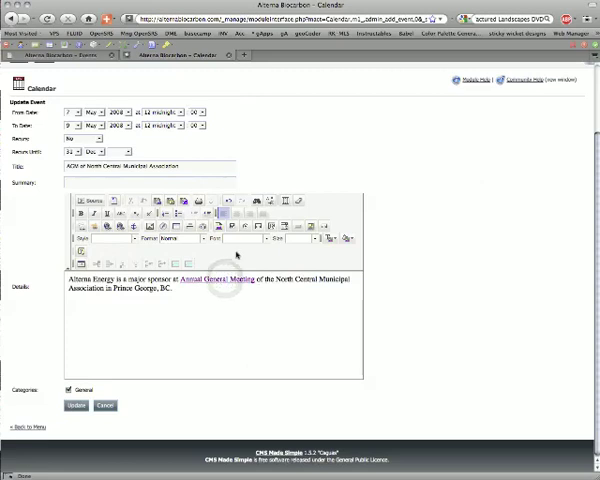
Cancel the event edit form without saving changes.
click(75, 405)
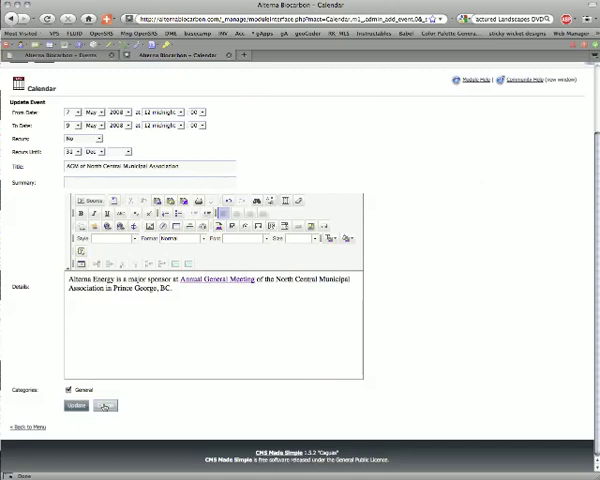
click(75, 405)
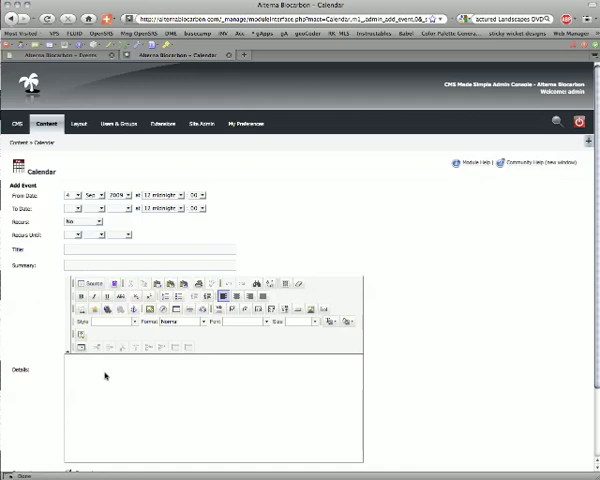
mouse_move(107, 377)
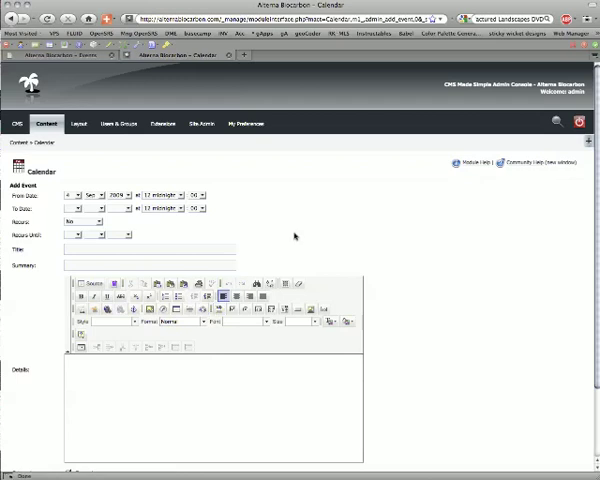
mouse_move(295, 236)
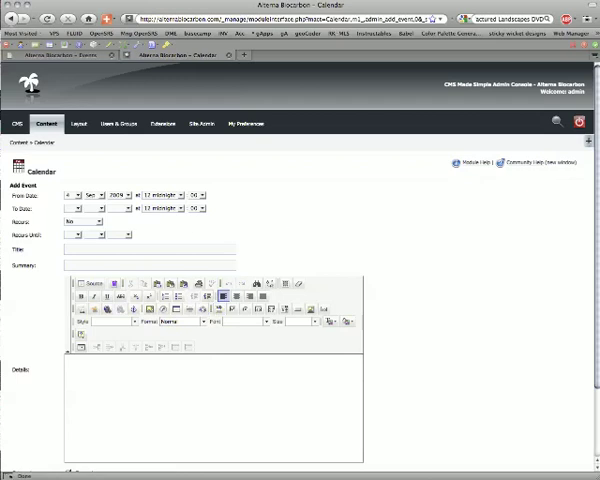